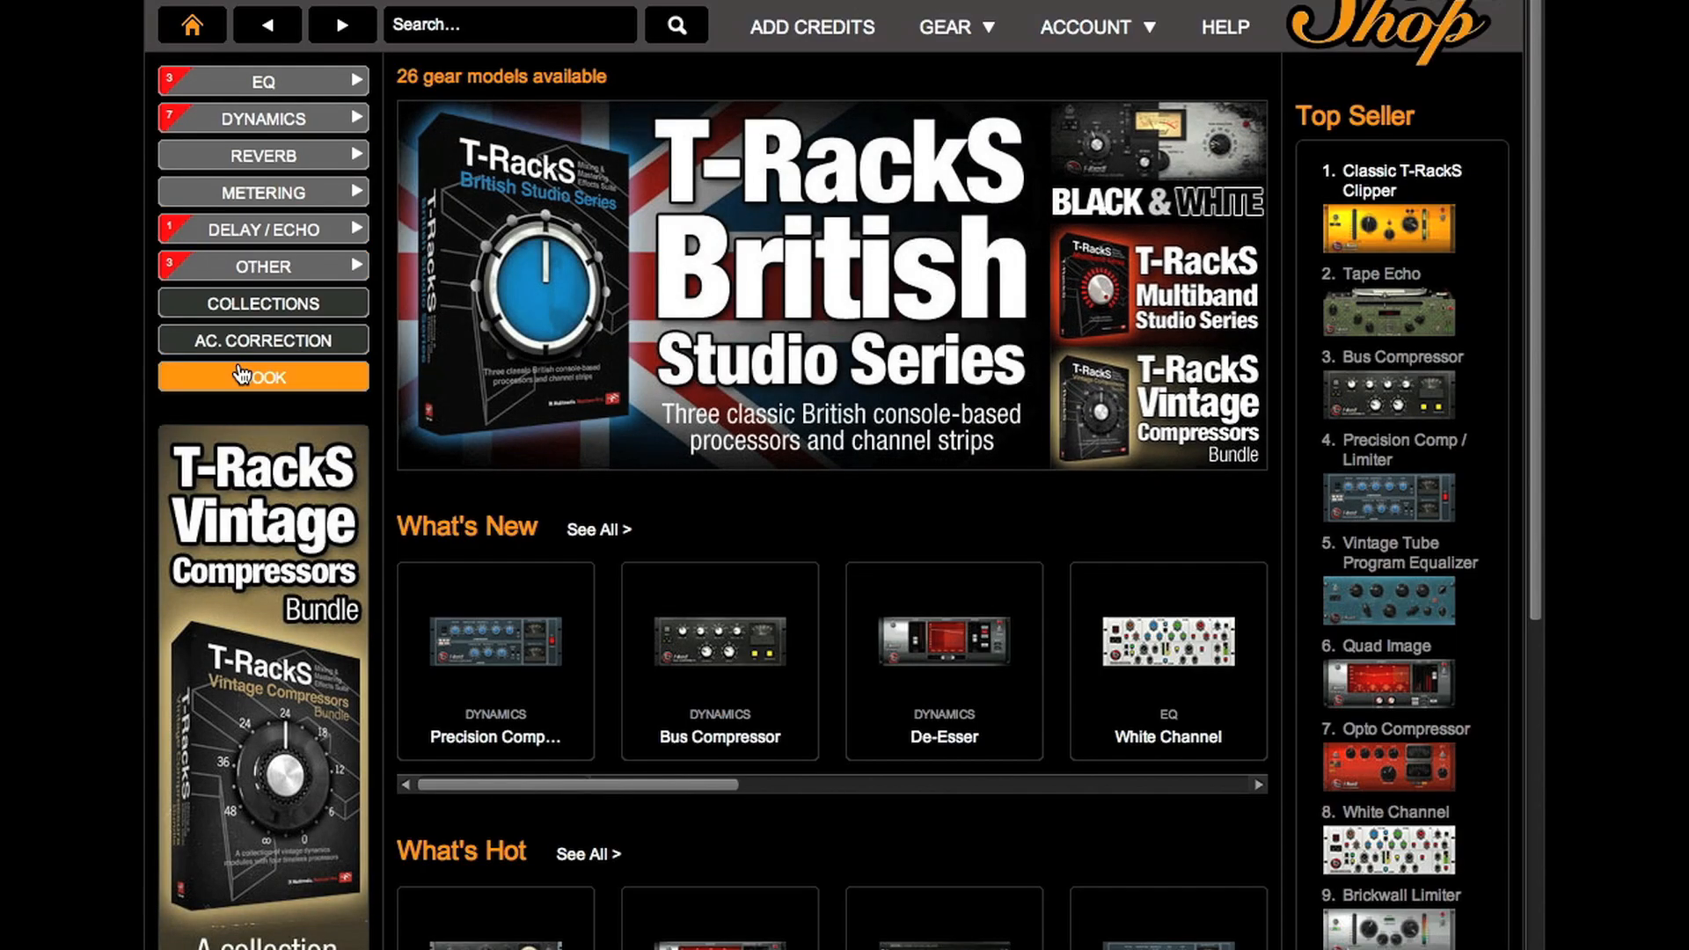
# Step: Insert T-RackS CS Master EQ 432 (stereo) on the track and accept the Model not available prompt
pyautogui.scroll(-3)
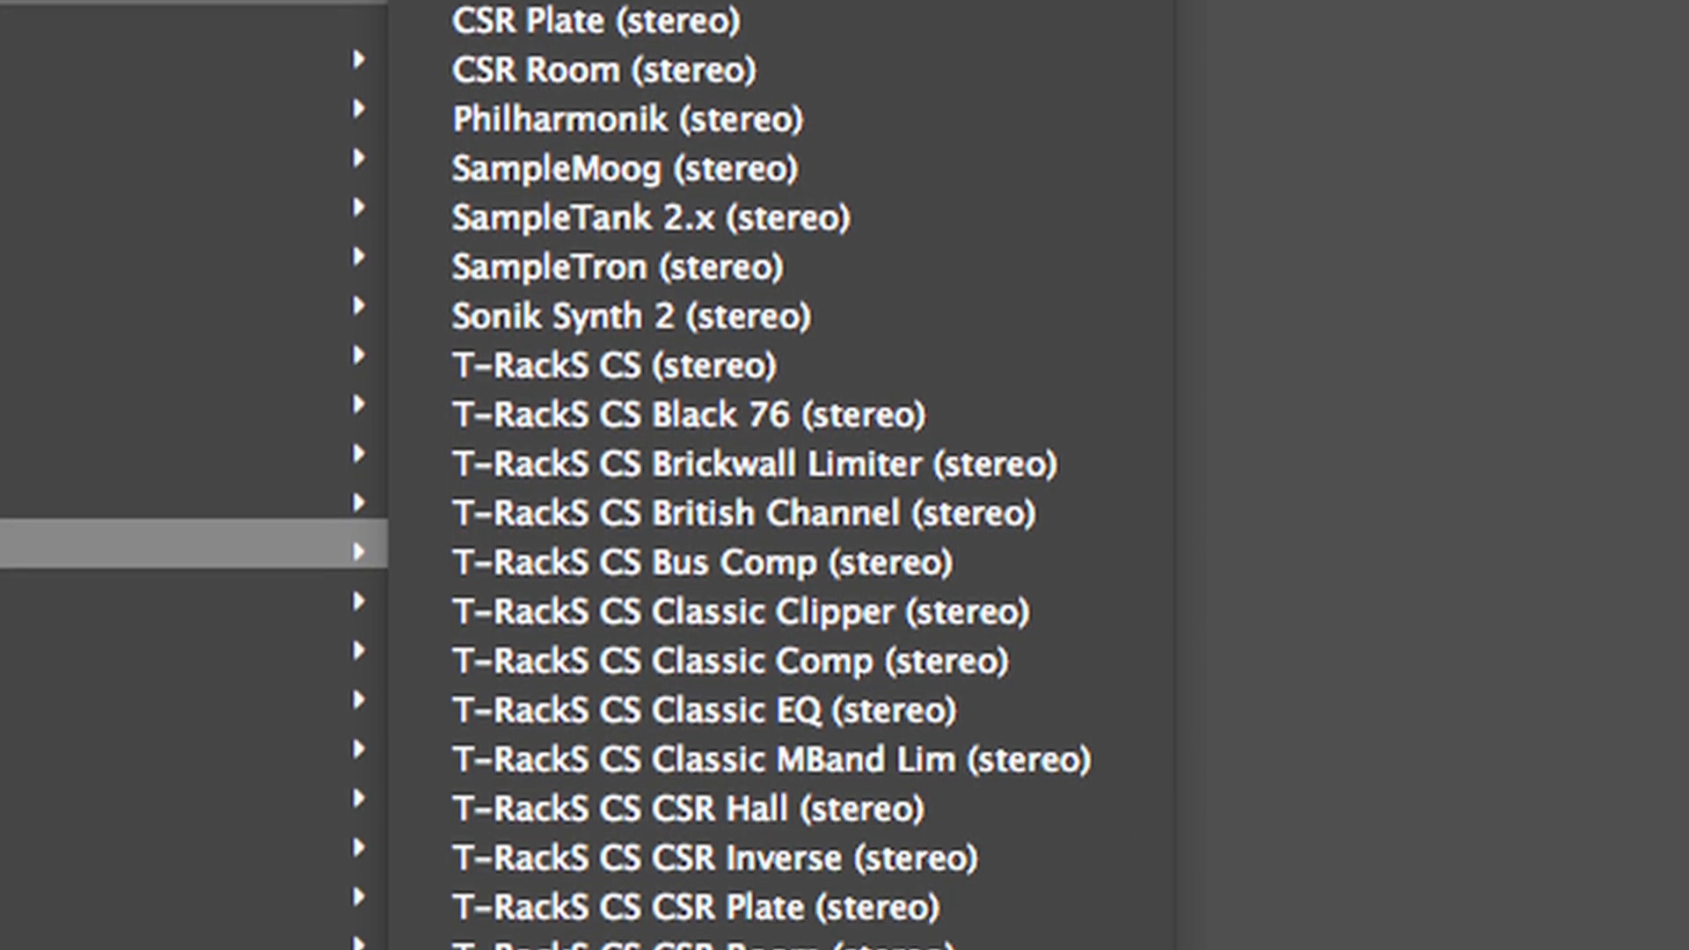
pyautogui.scroll(-3)
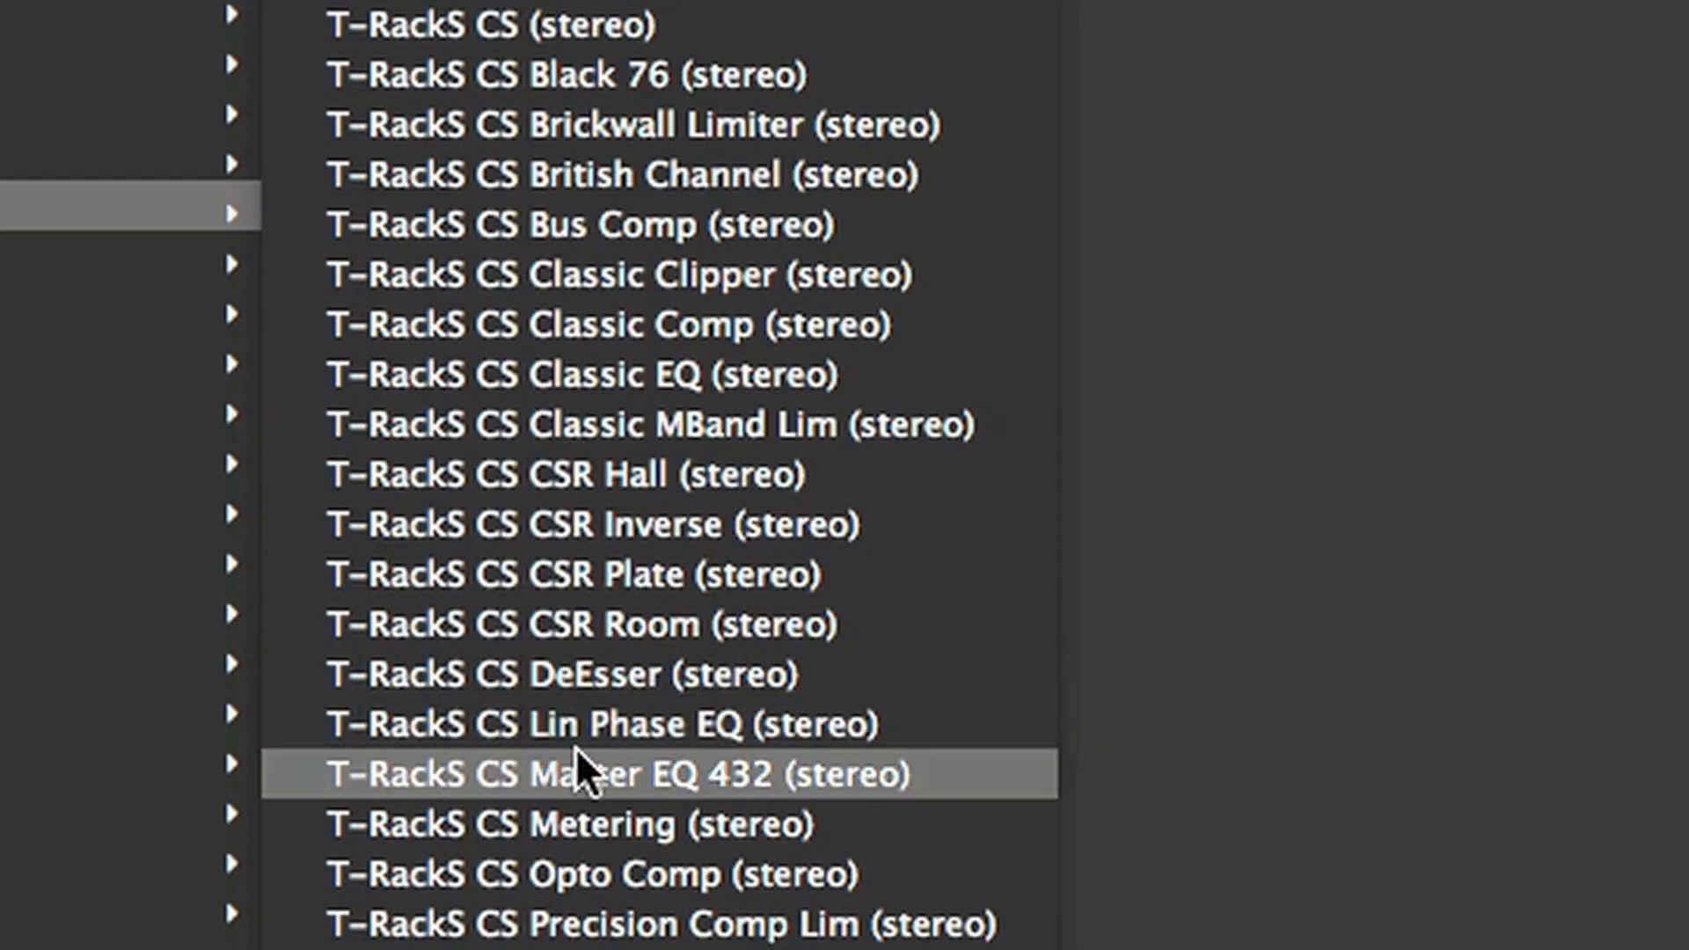
pyautogui.click(628, 772)
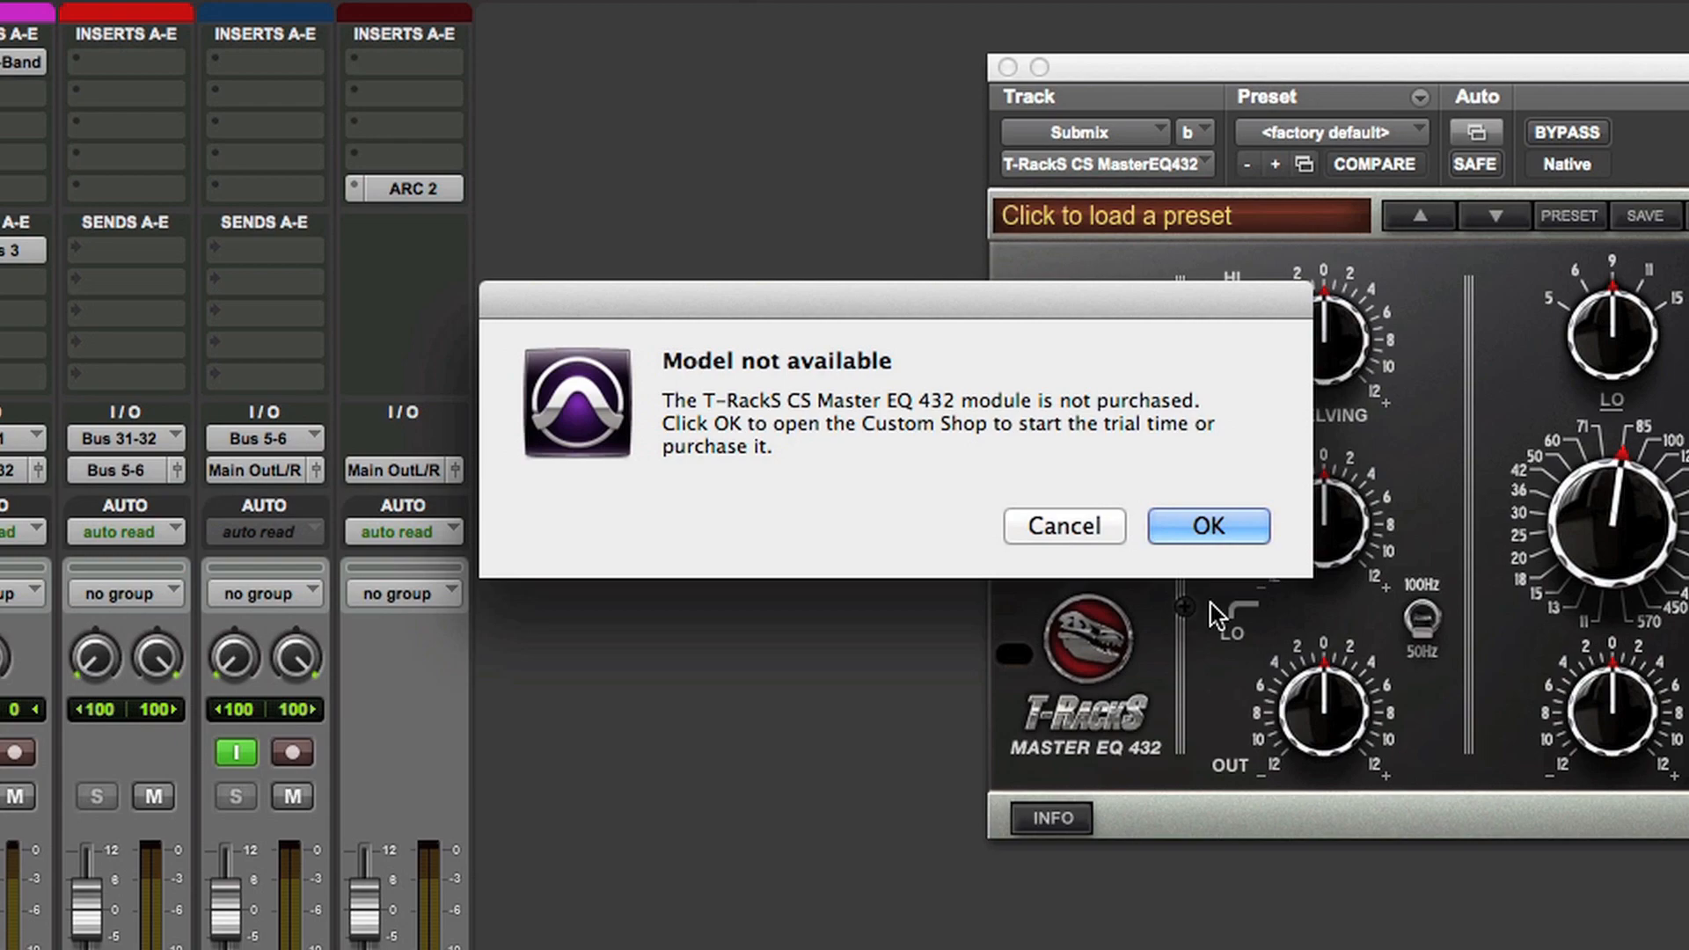
pyautogui.click(1205, 527)
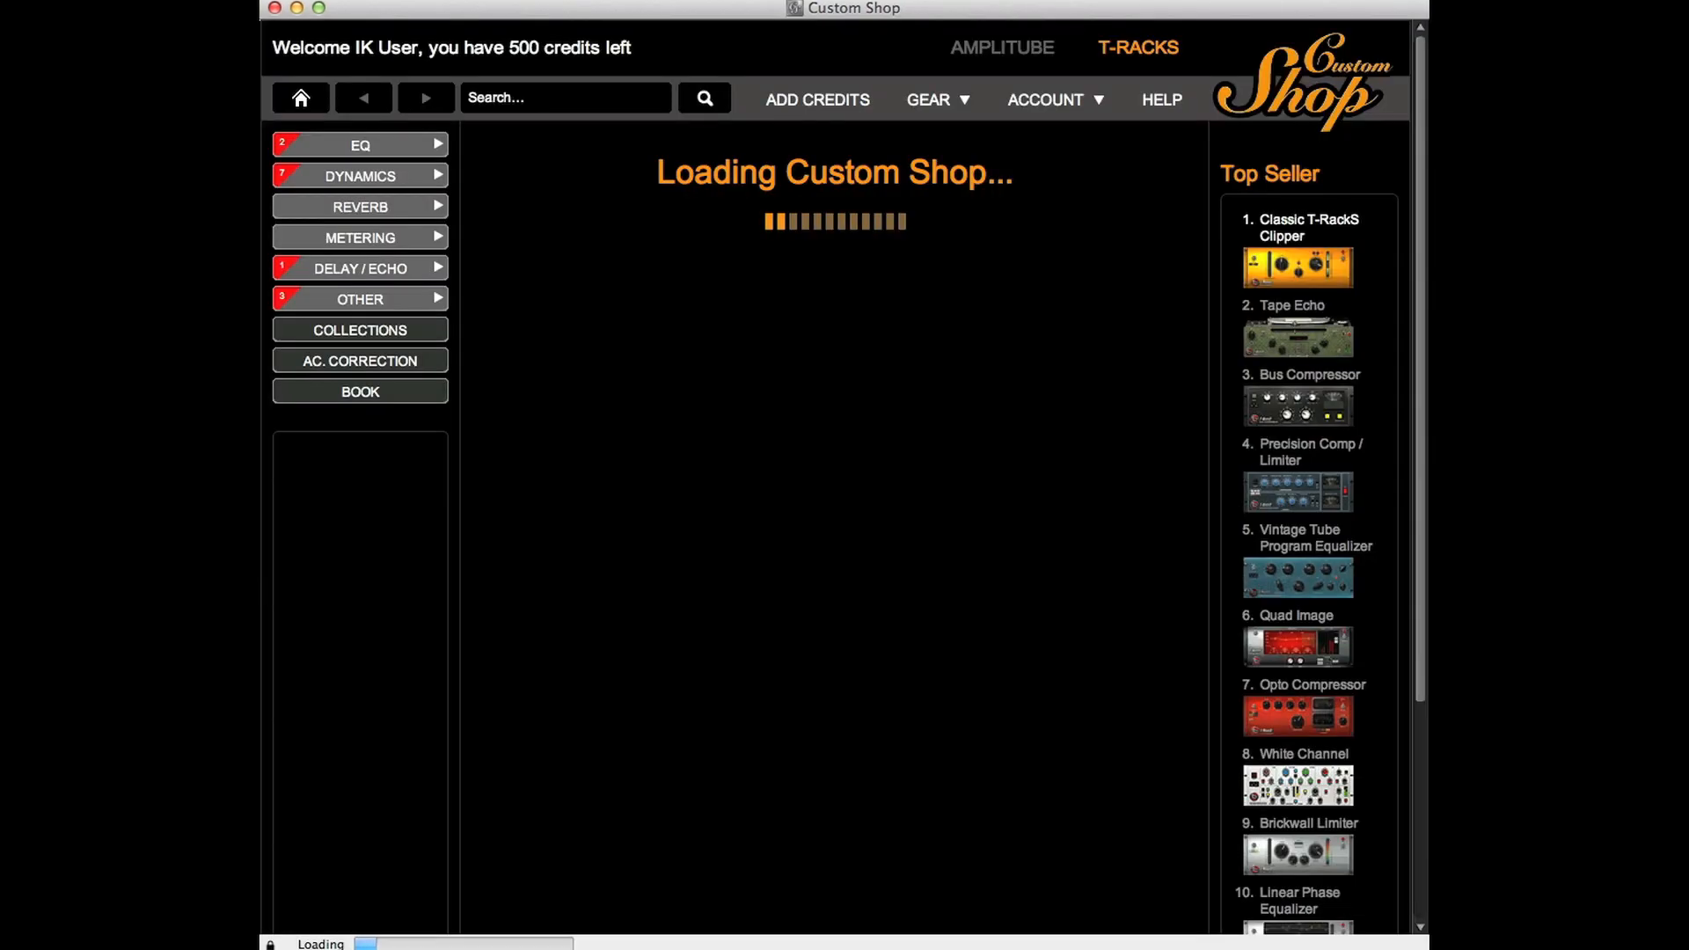
# Step: Start a 14-day trial of Master EQ 432 from the EQ gear list
pyautogui.click(359, 145)
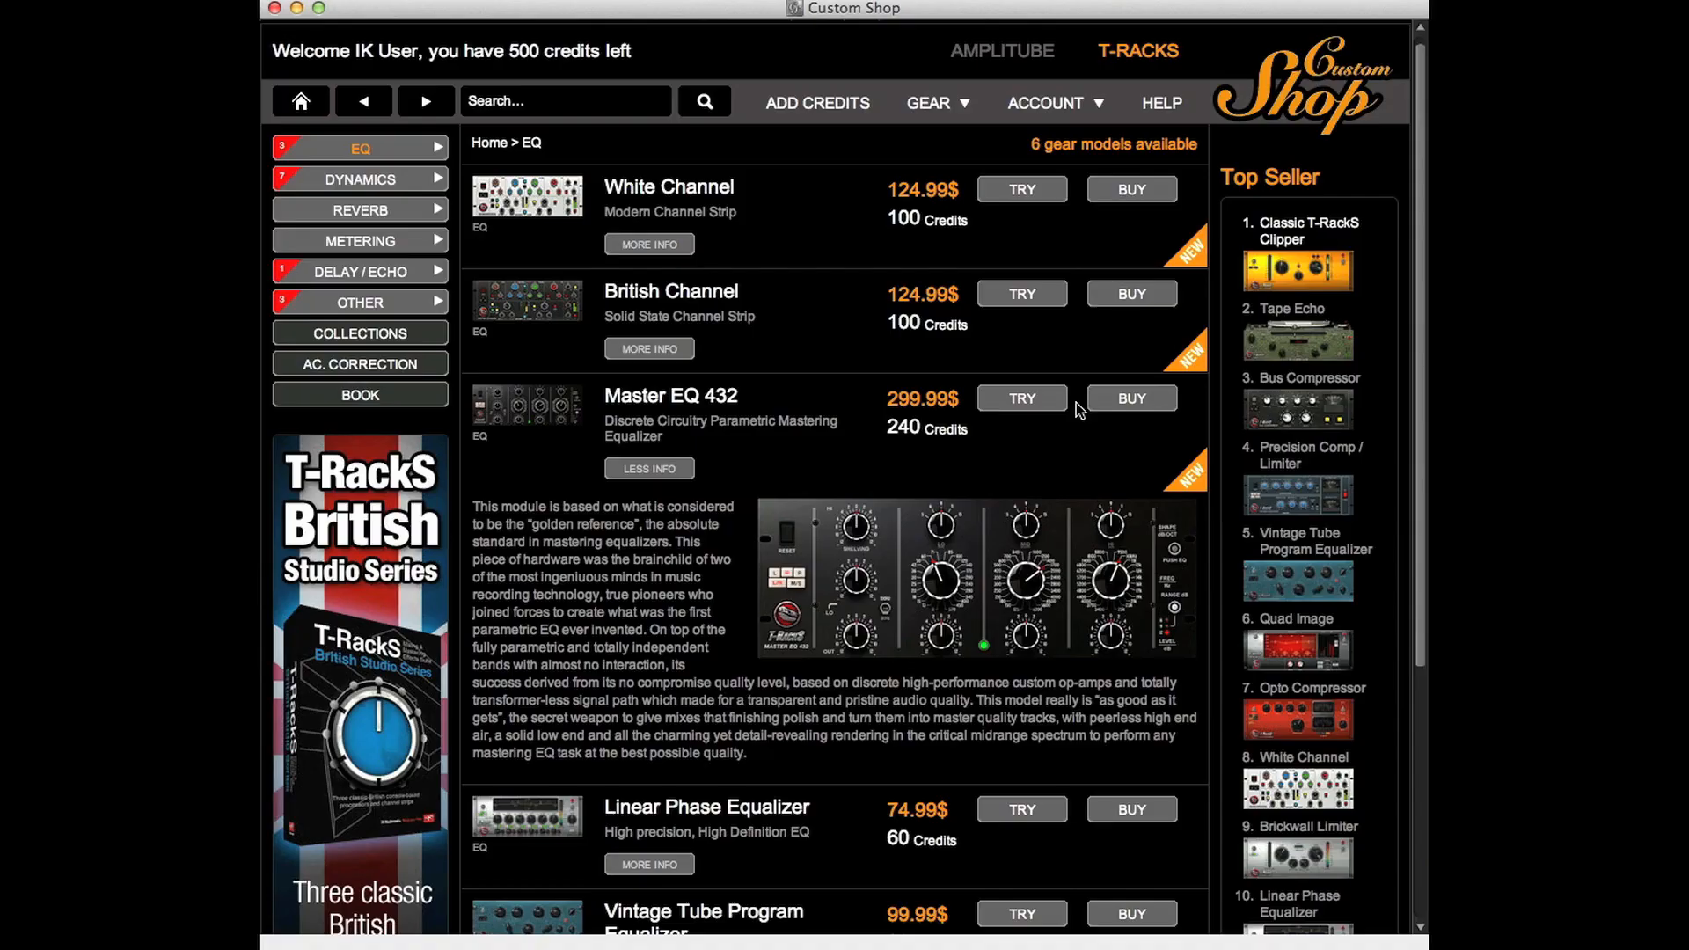
pyautogui.click(1131, 397)
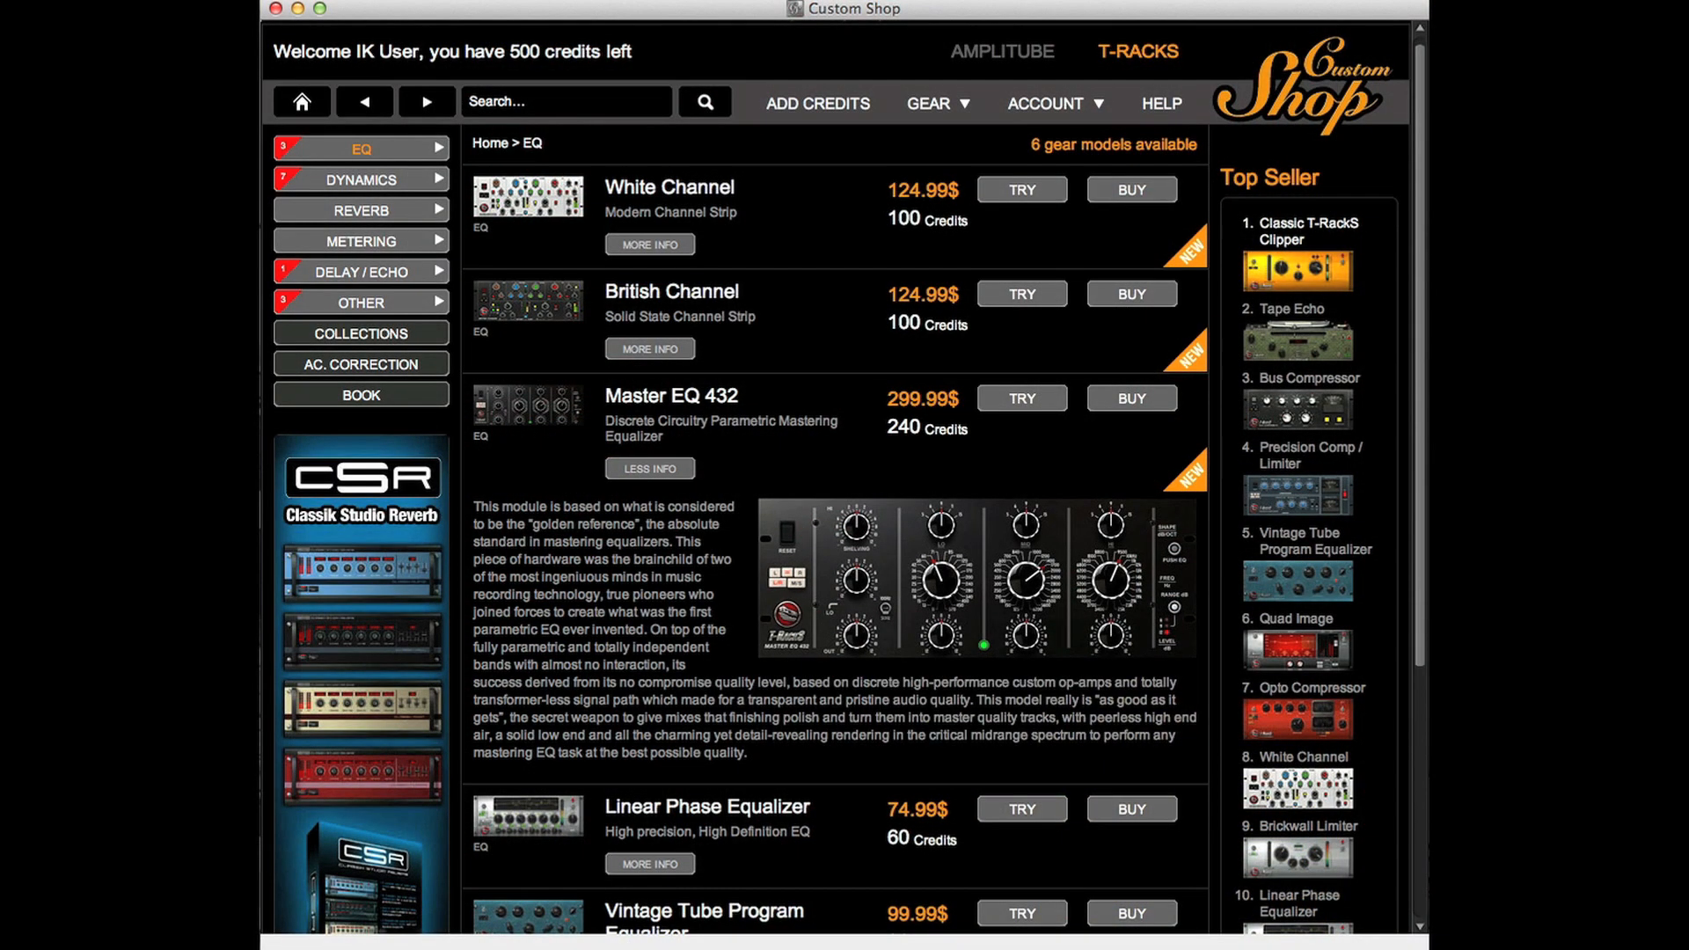
pyautogui.moveTo(1021, 398)
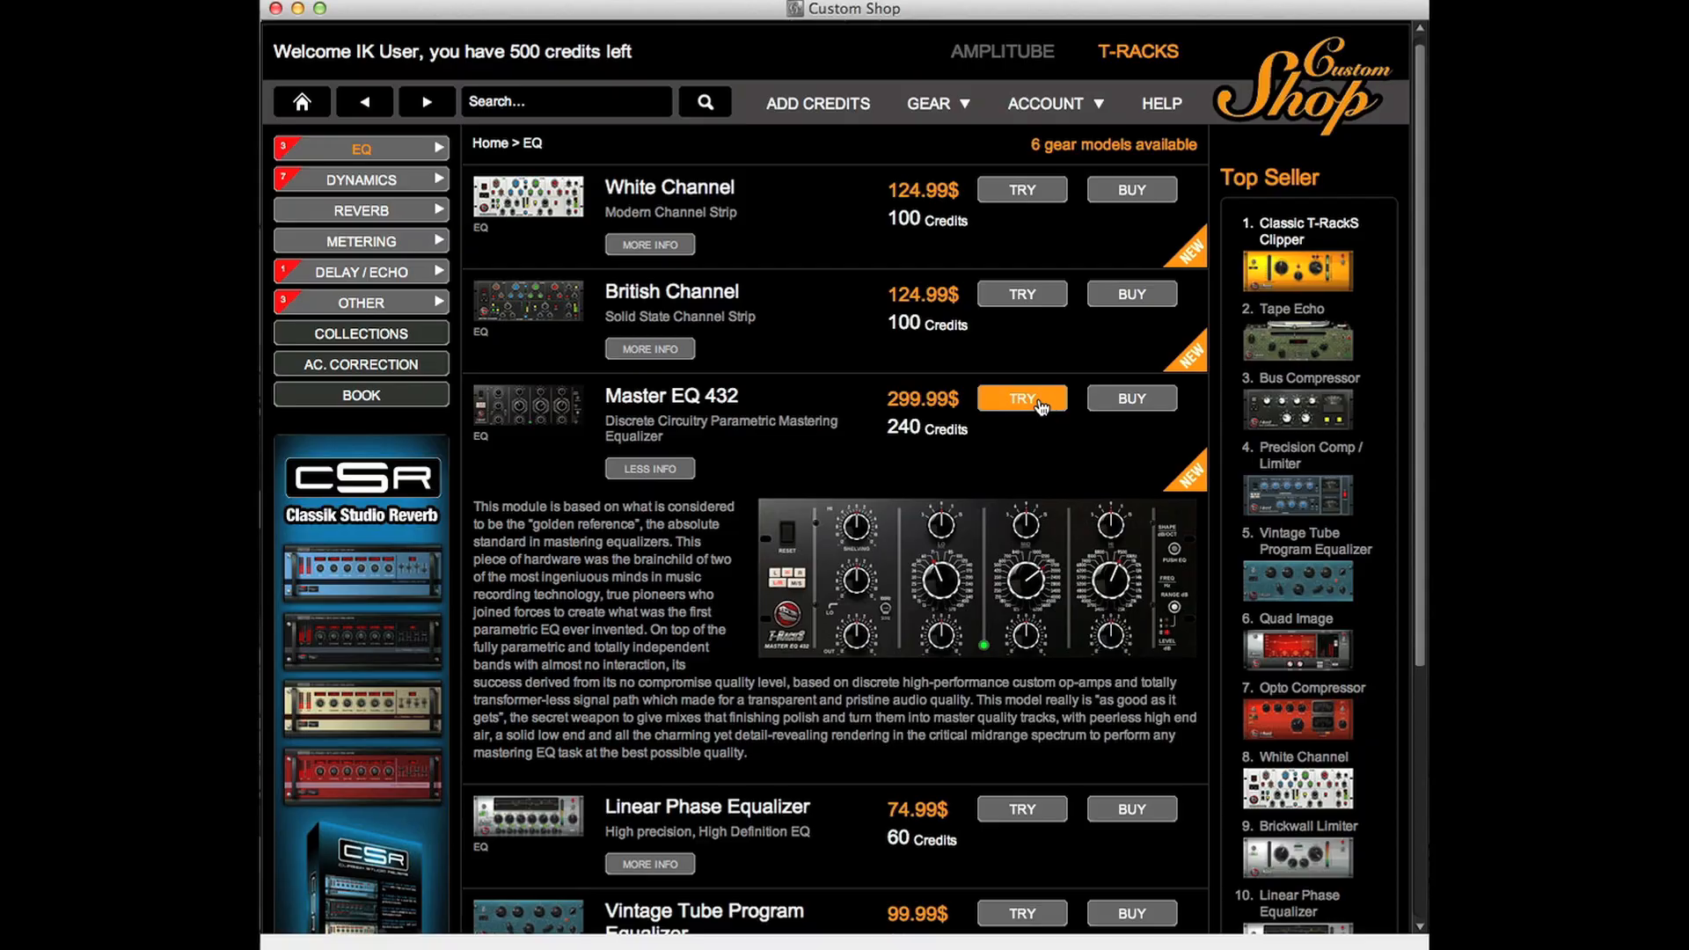
pyautogui.click(1020, 397)
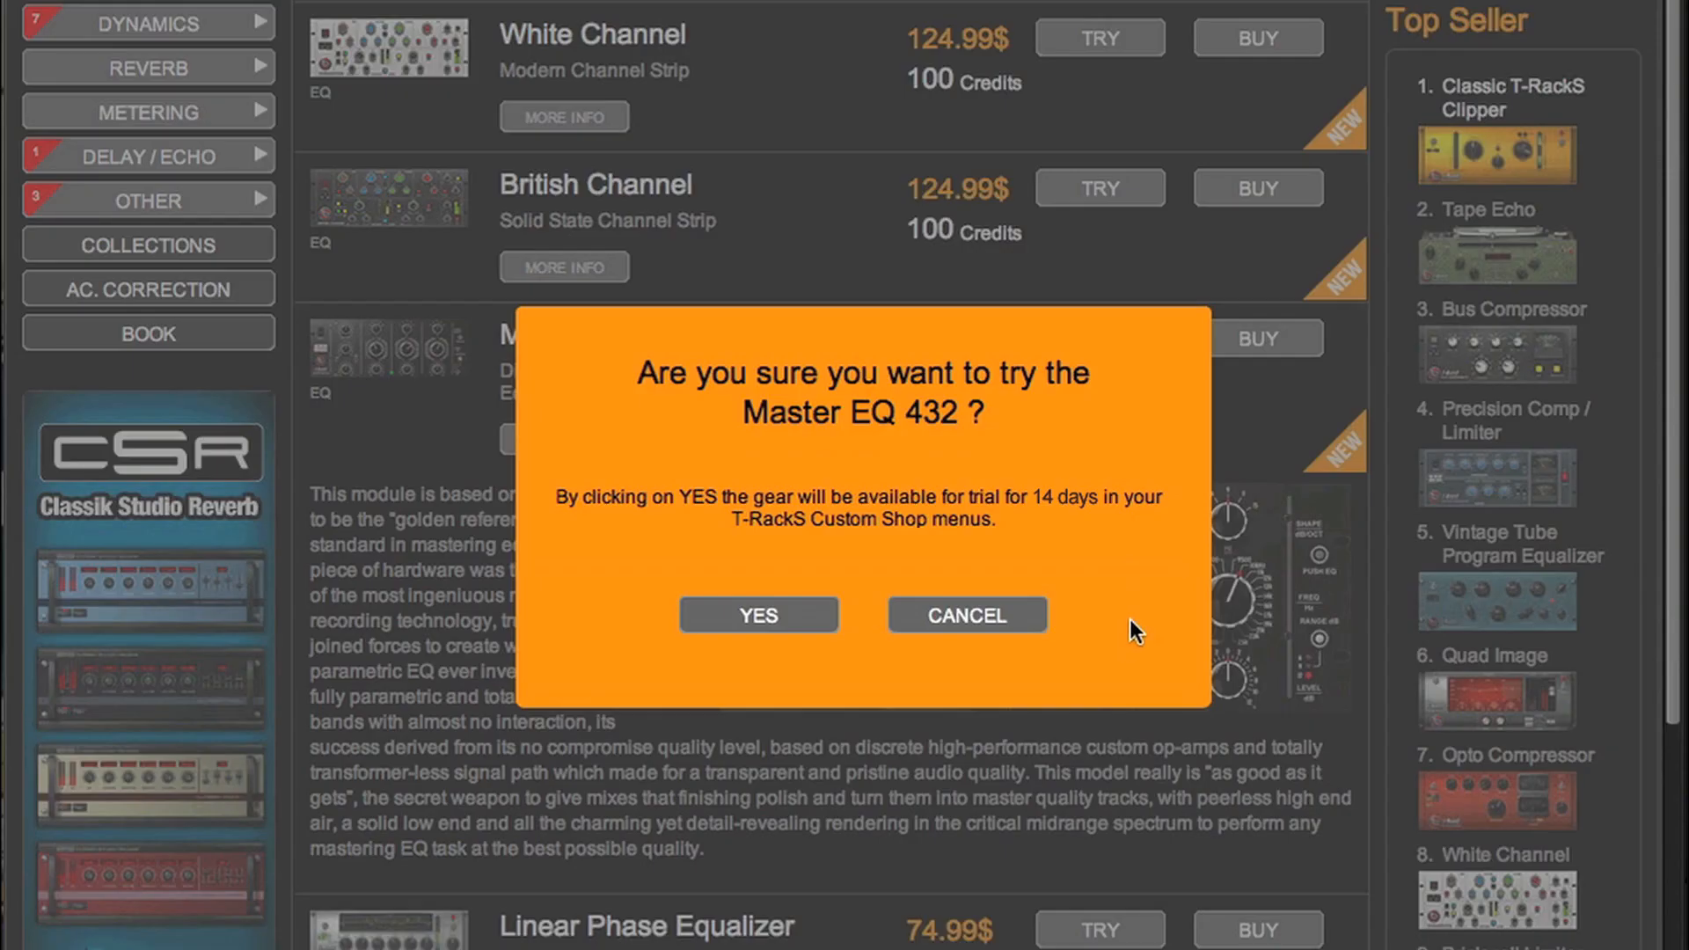
pyautogui.click(757, 614)
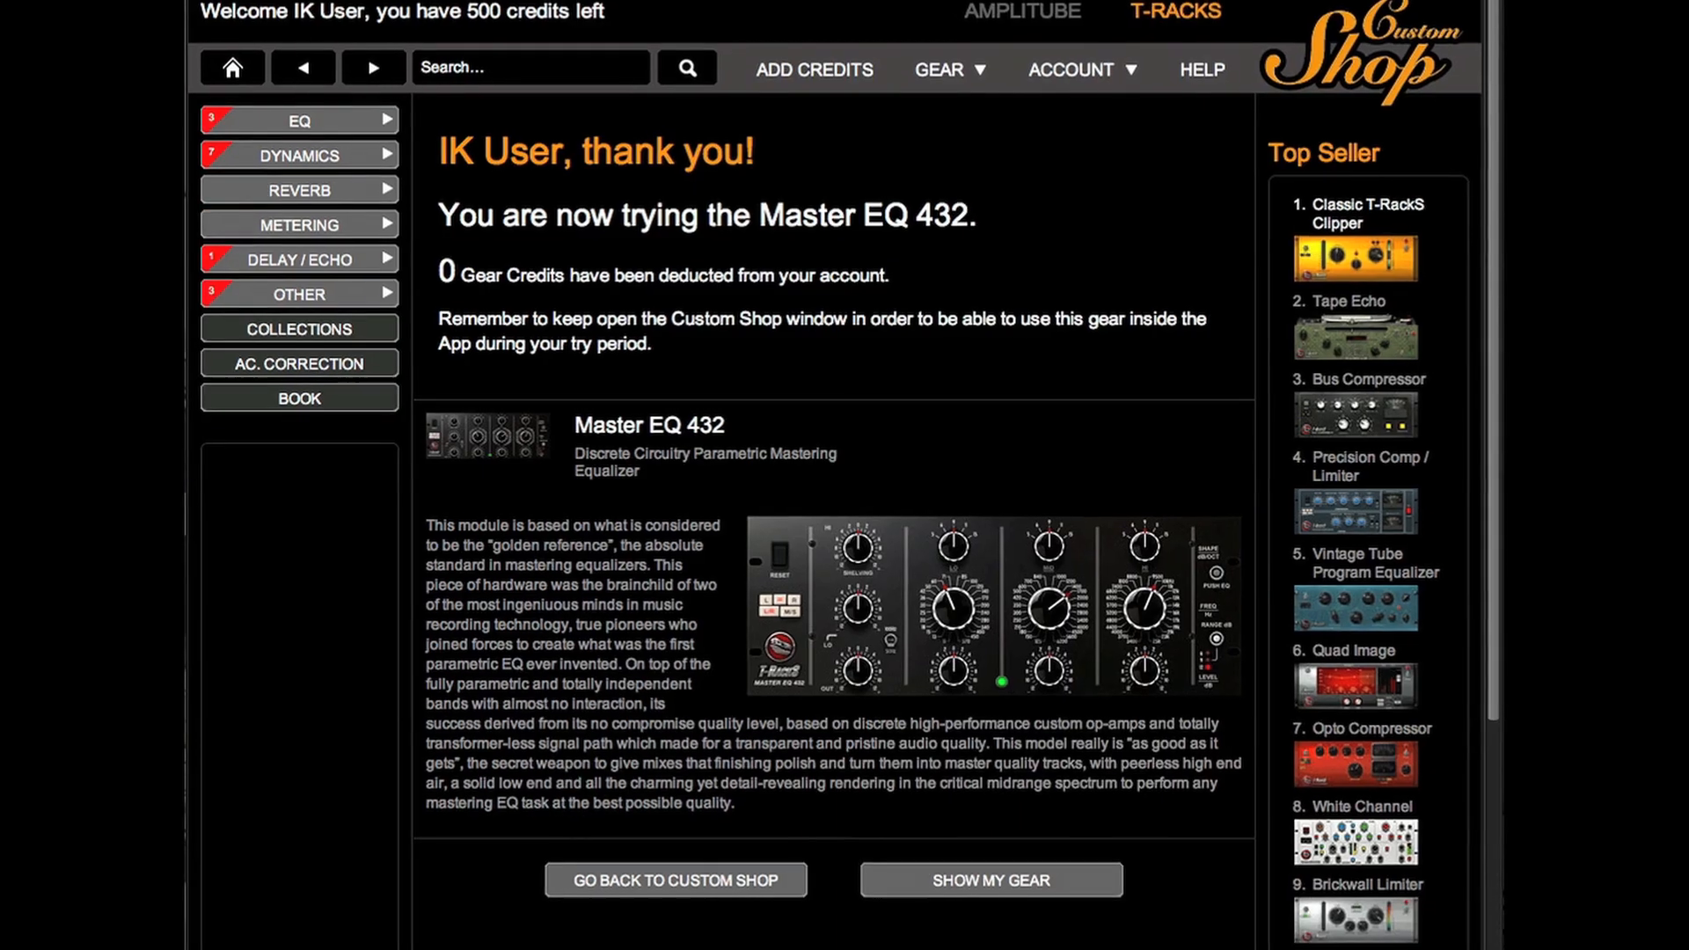
# Step: Return to the Master EQ 432 plug-in, reopen the Custom Shop, and view the British Channel dynamics model
pyautogui.click(988, 879)
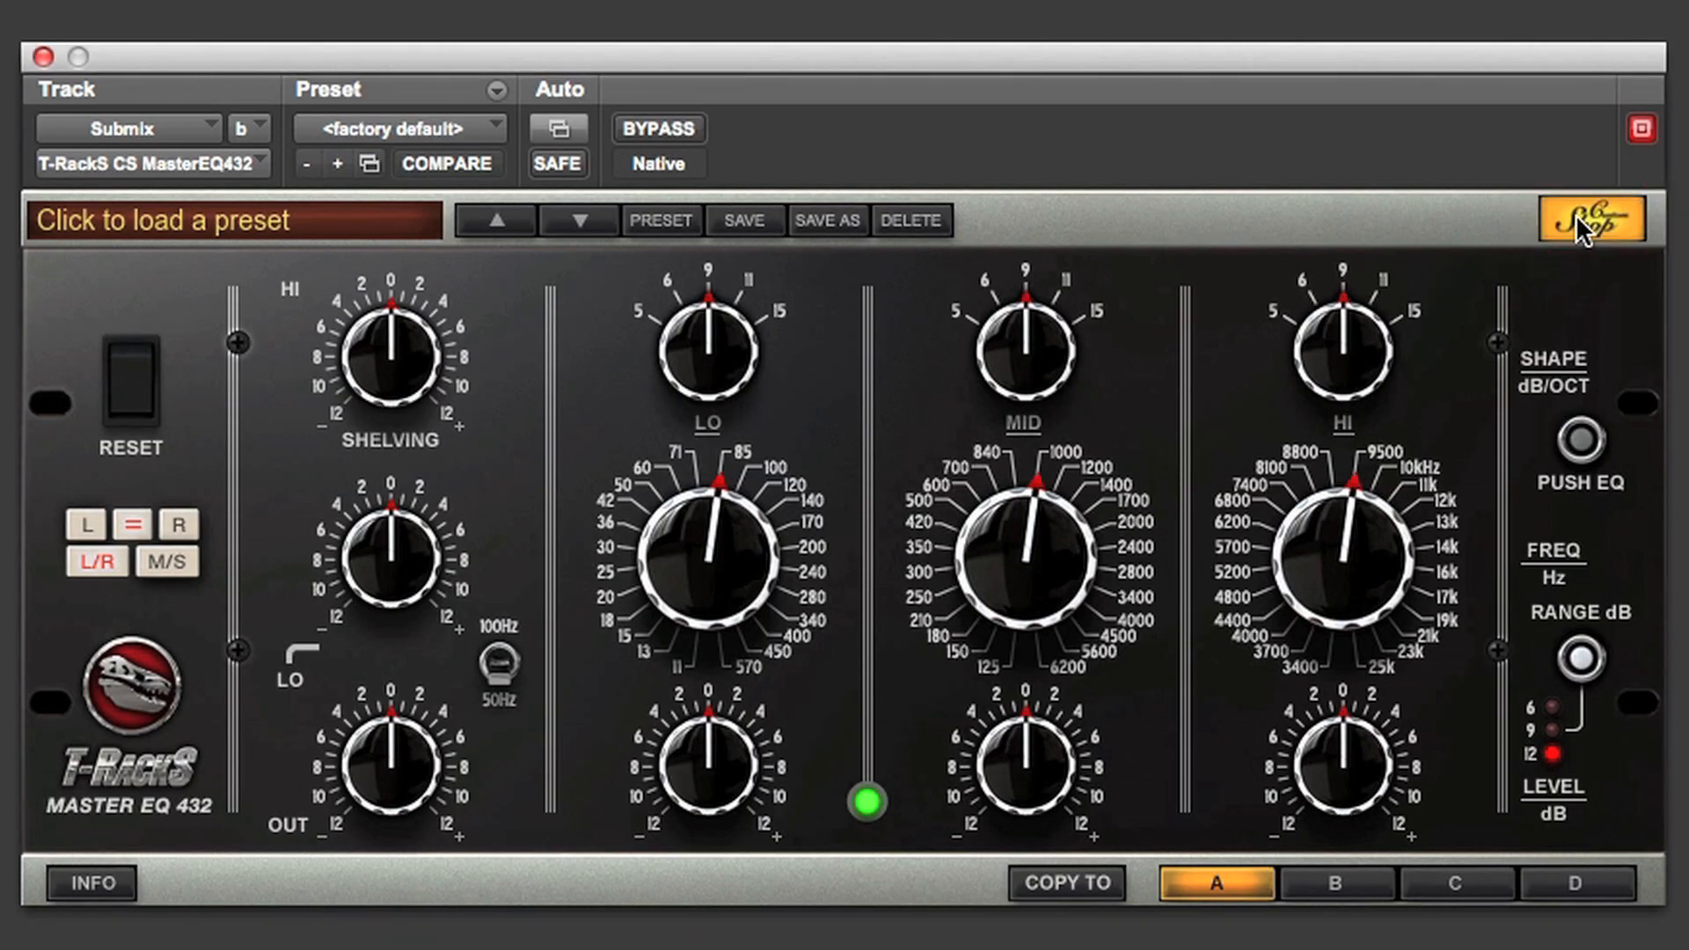
pyautogui.click(1591, 217)
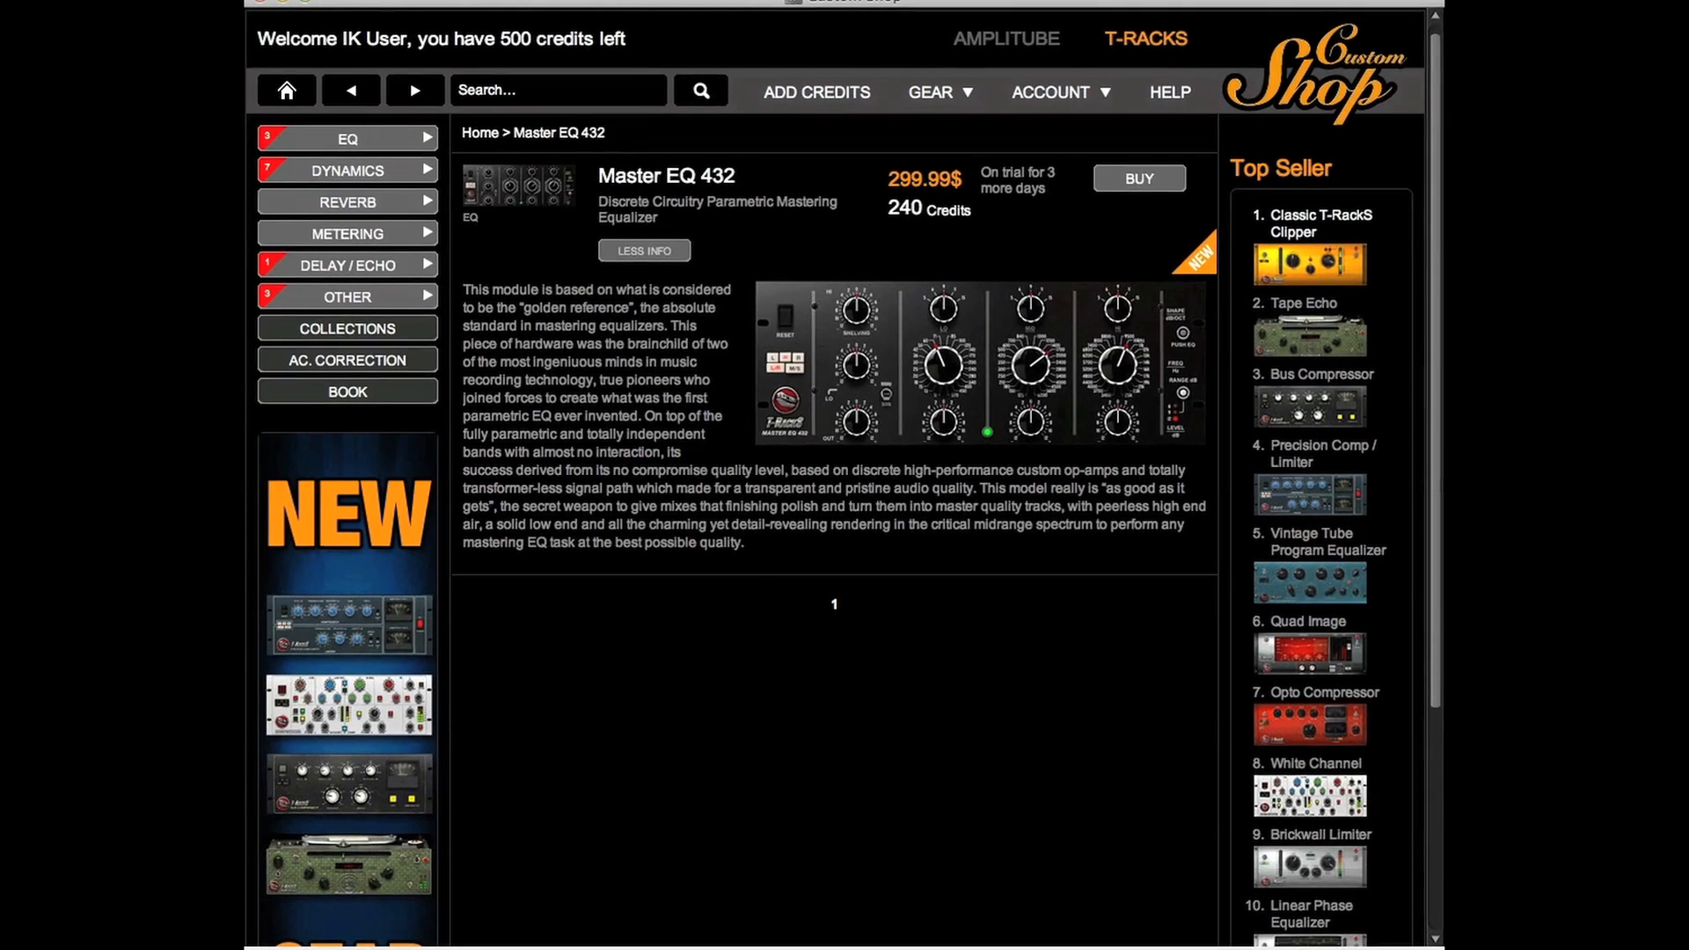
pyautogui.click(346, 169)
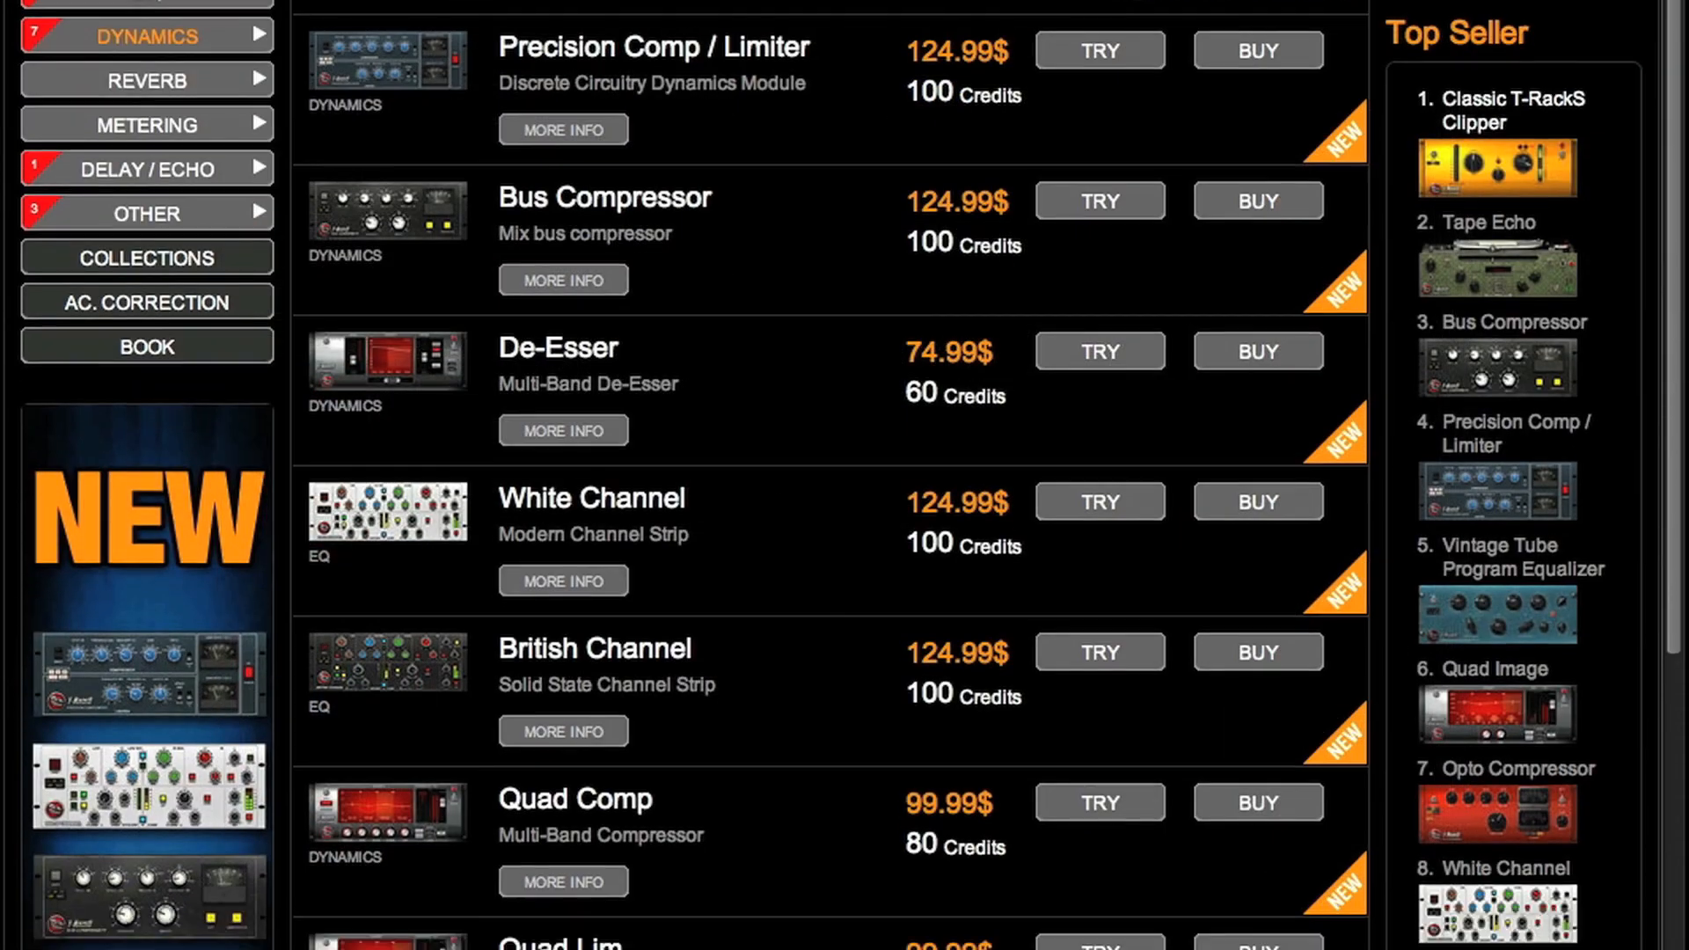
pyautogui.click(1098, 651)
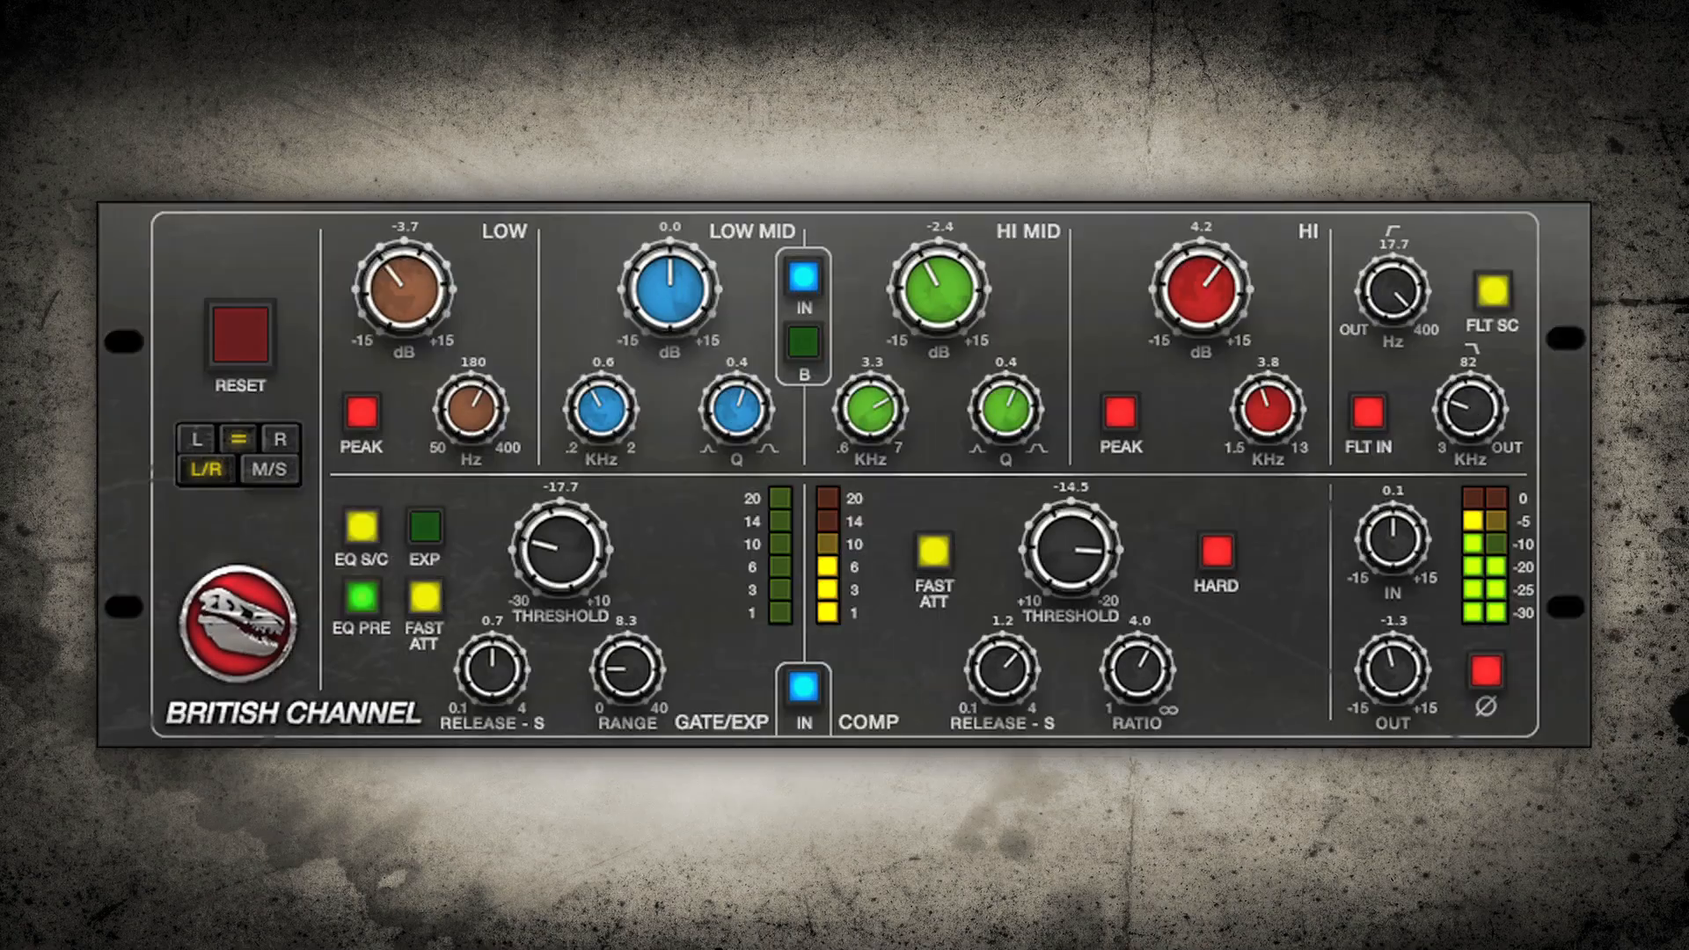